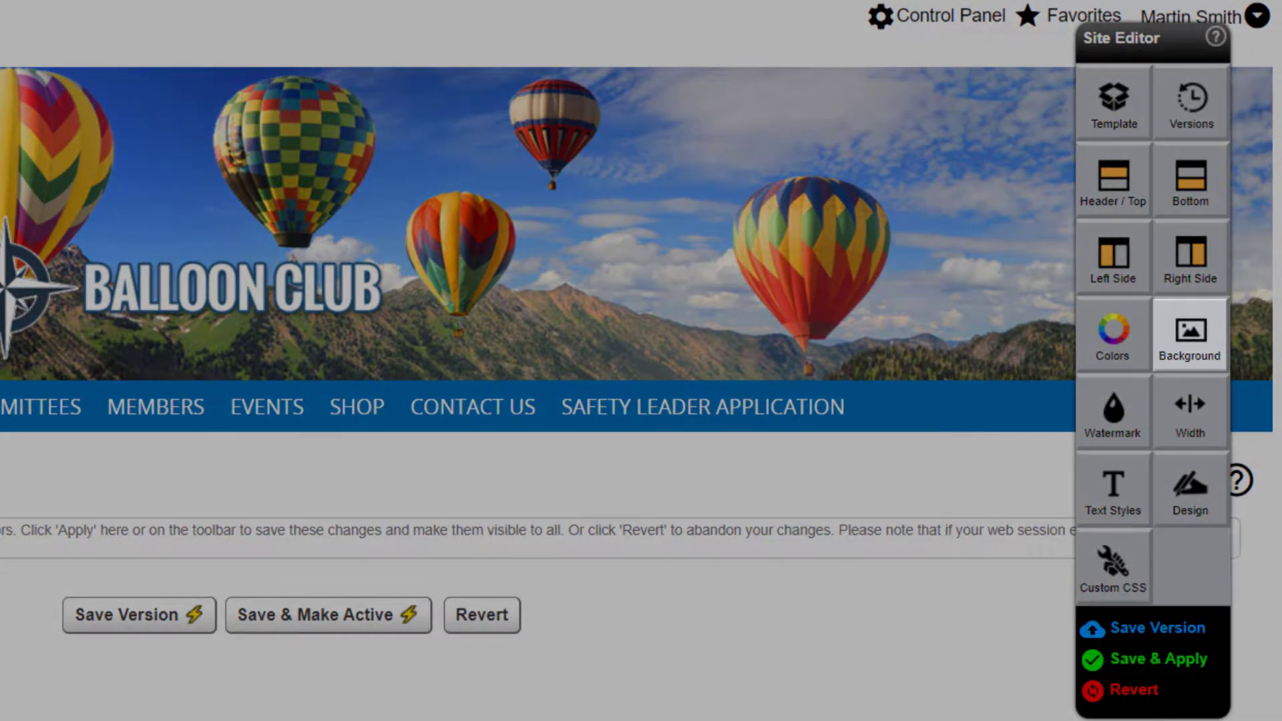
Open the Select Template gallery of site template options from the Site Editor
{"action": "left_click", "coordinate": [1112, 335]}
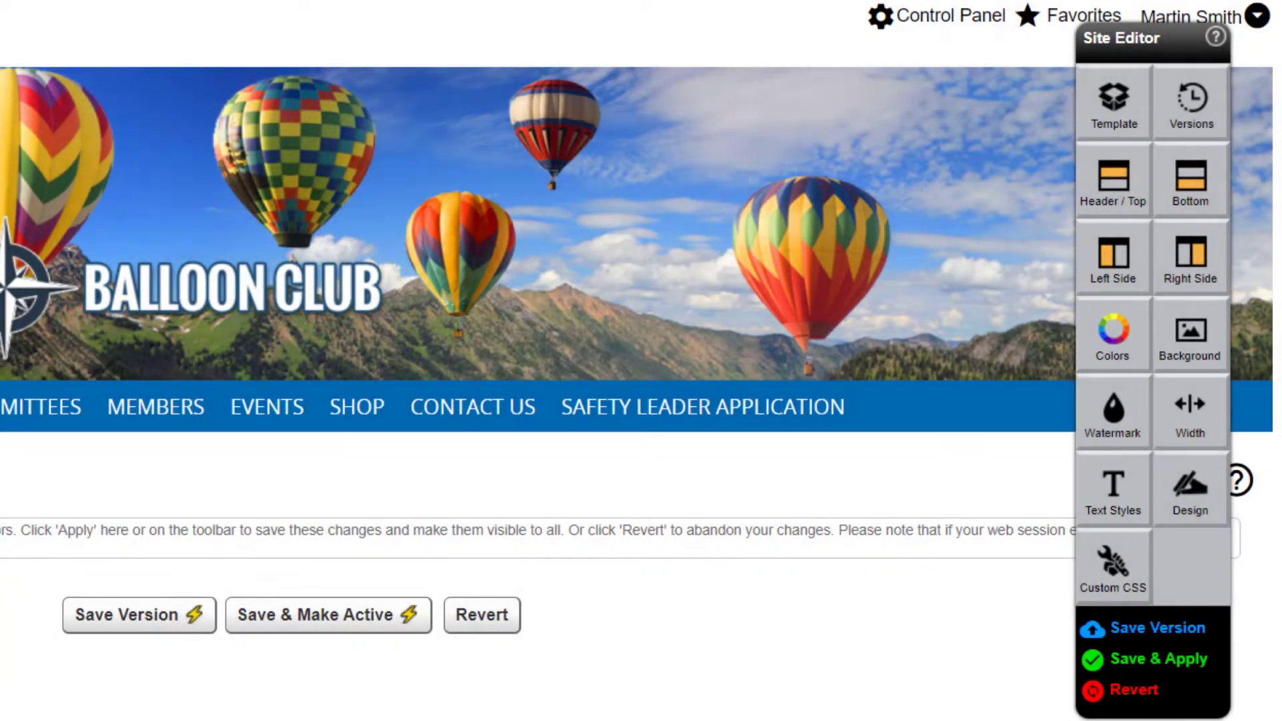
{"action": "left_click", "coordinate": [1112, 105]}
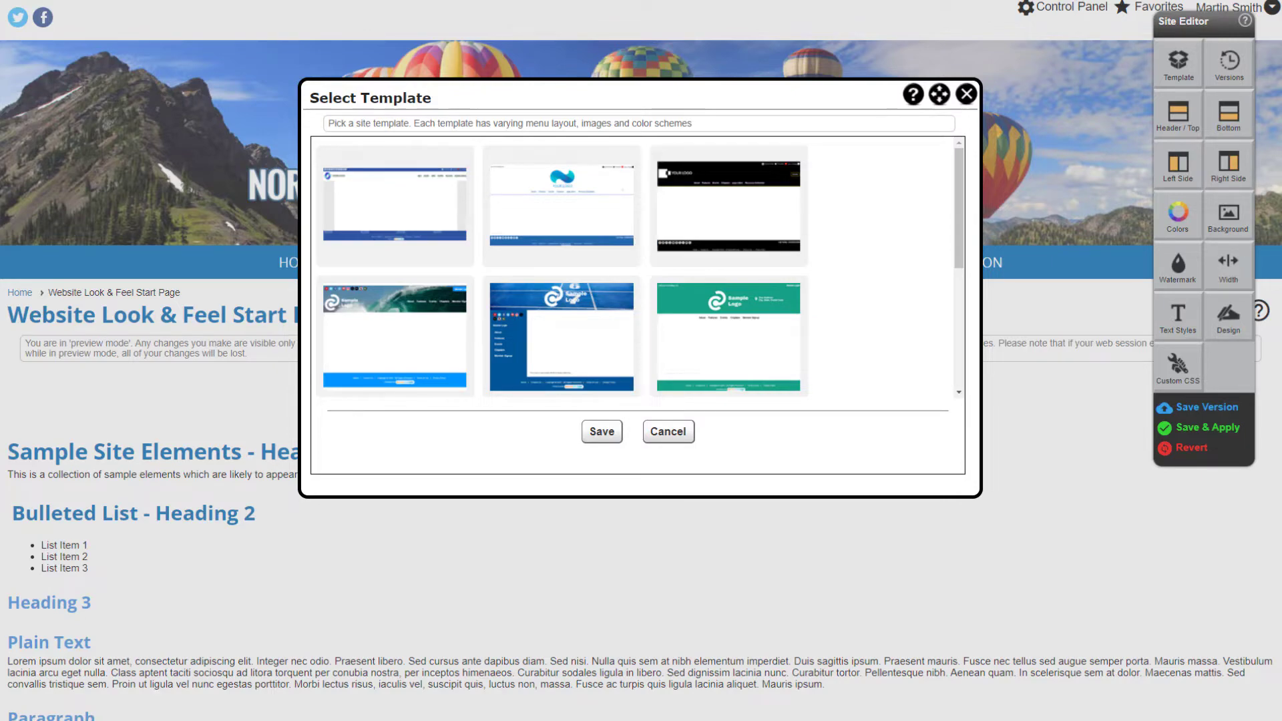
Apply a sample template with logo and left menu, then edit Top / Header
{"action": "left_click", "coordinate": [601, 432]}
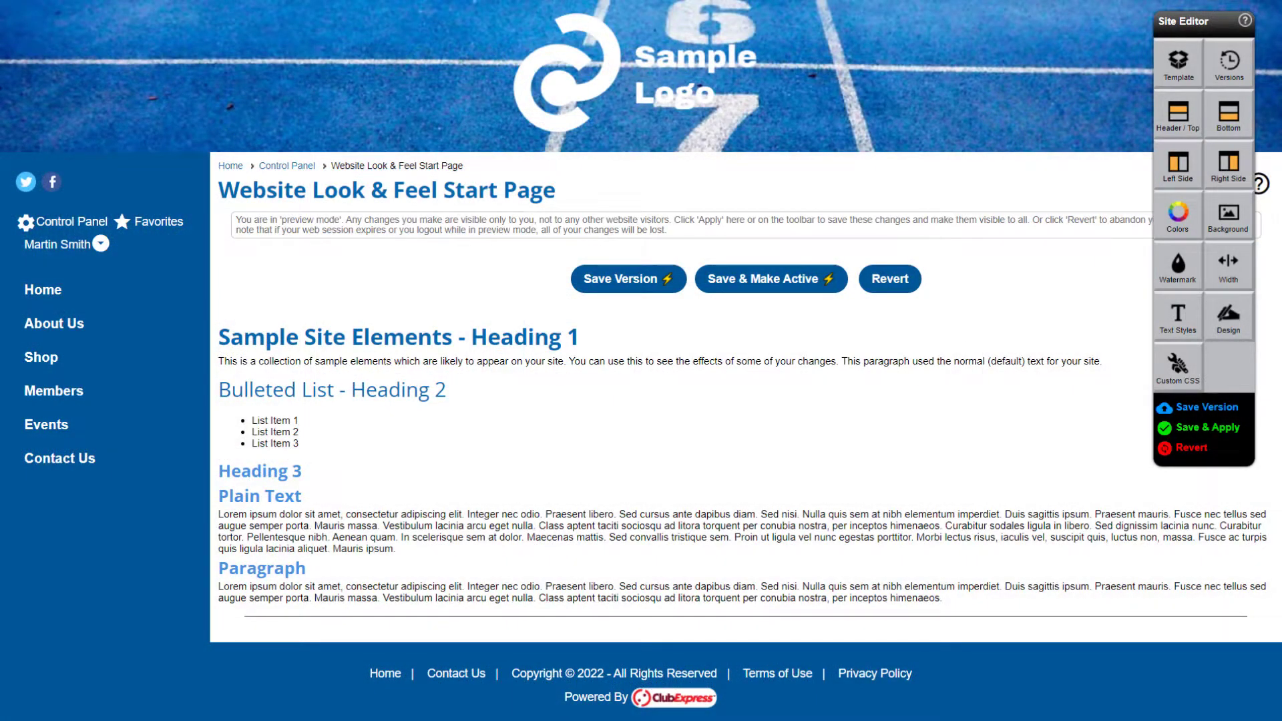
{"action": "left_click", "coordinate": [1176, 165]}
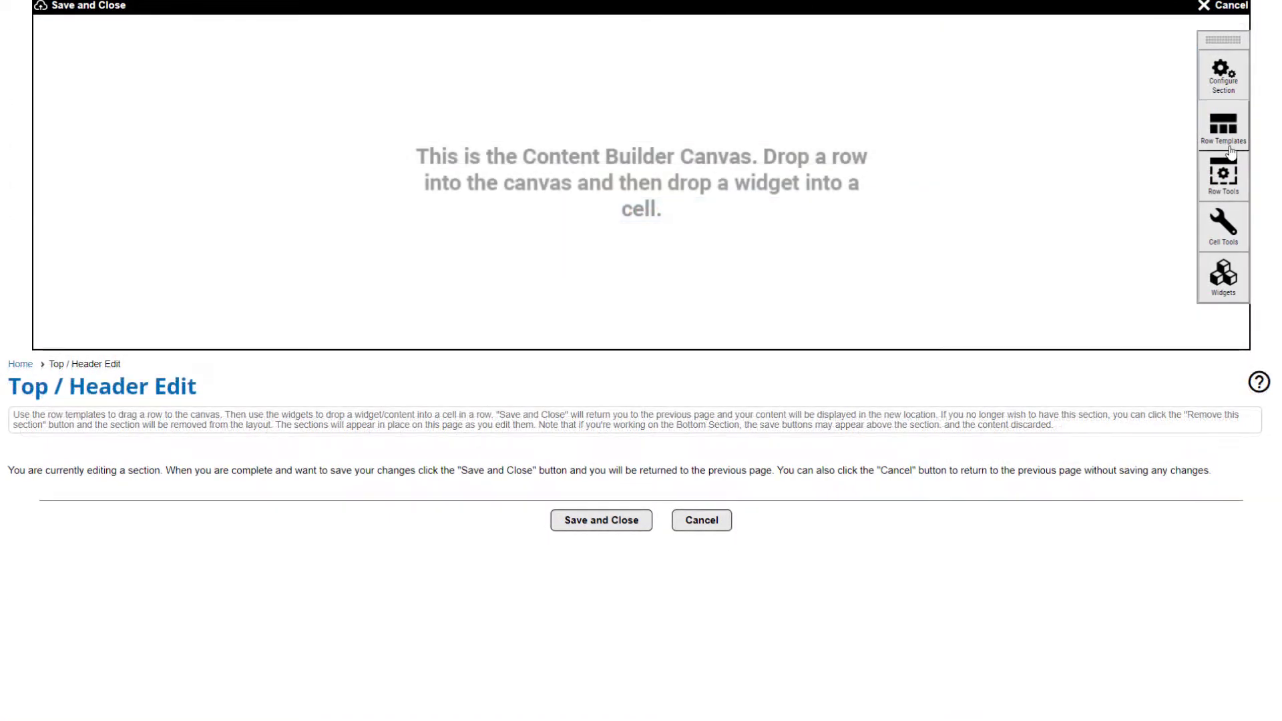
Add a Full Width row with a Text Over Background Northwest Balloon Club hero banner
{"action": "left_click", "coordinate": [1223, 126]}
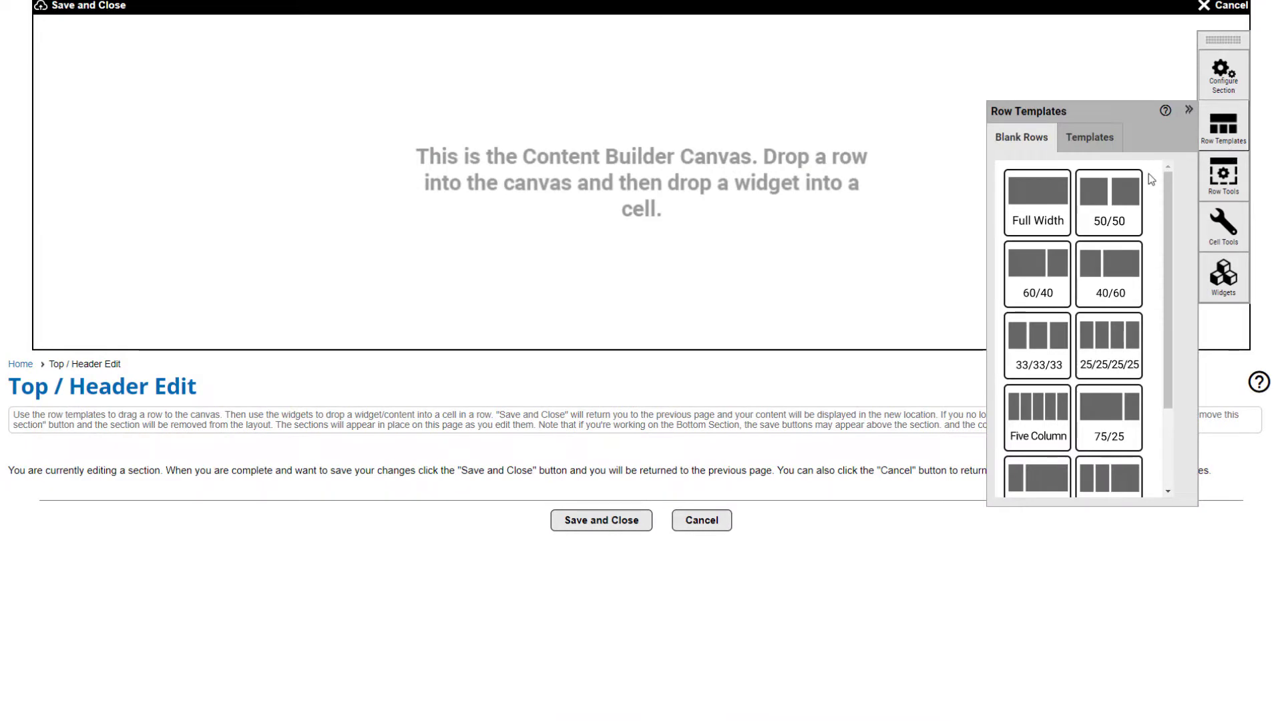
{"action": "mouse_move", "coordinate": [1066, 204]}
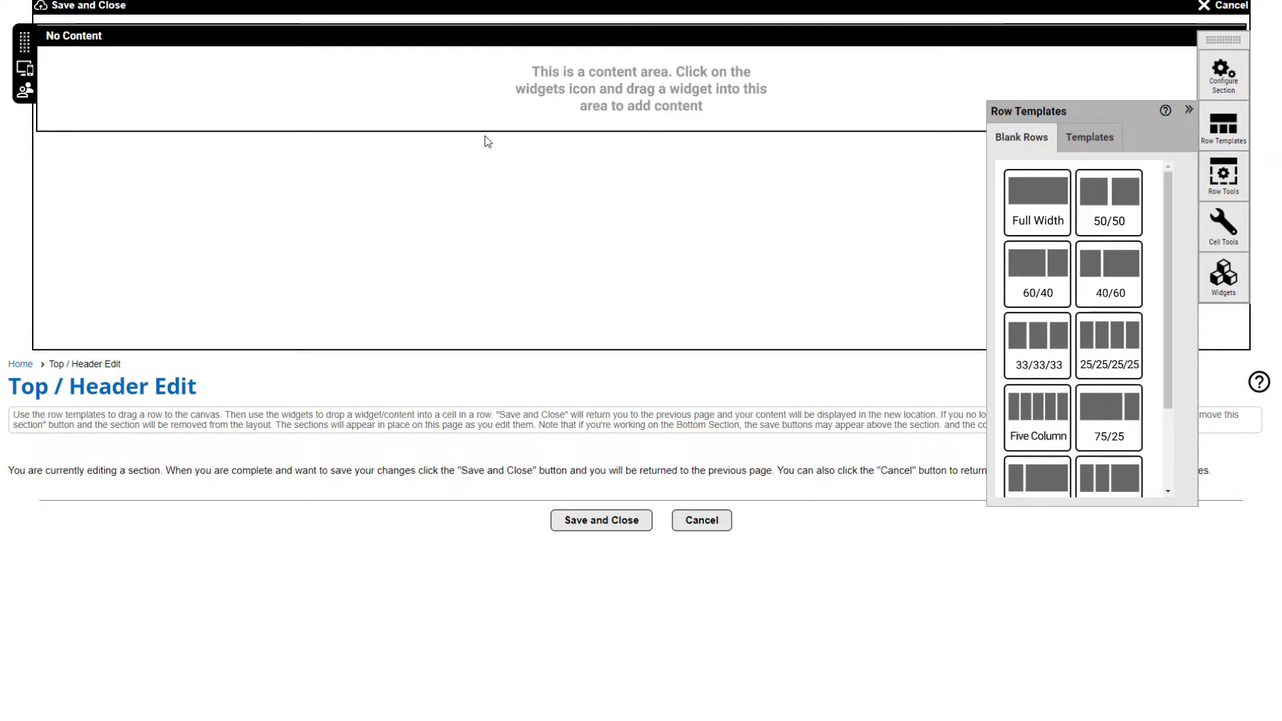
{"action": "left_click", "coordinate": [1224, 278]}
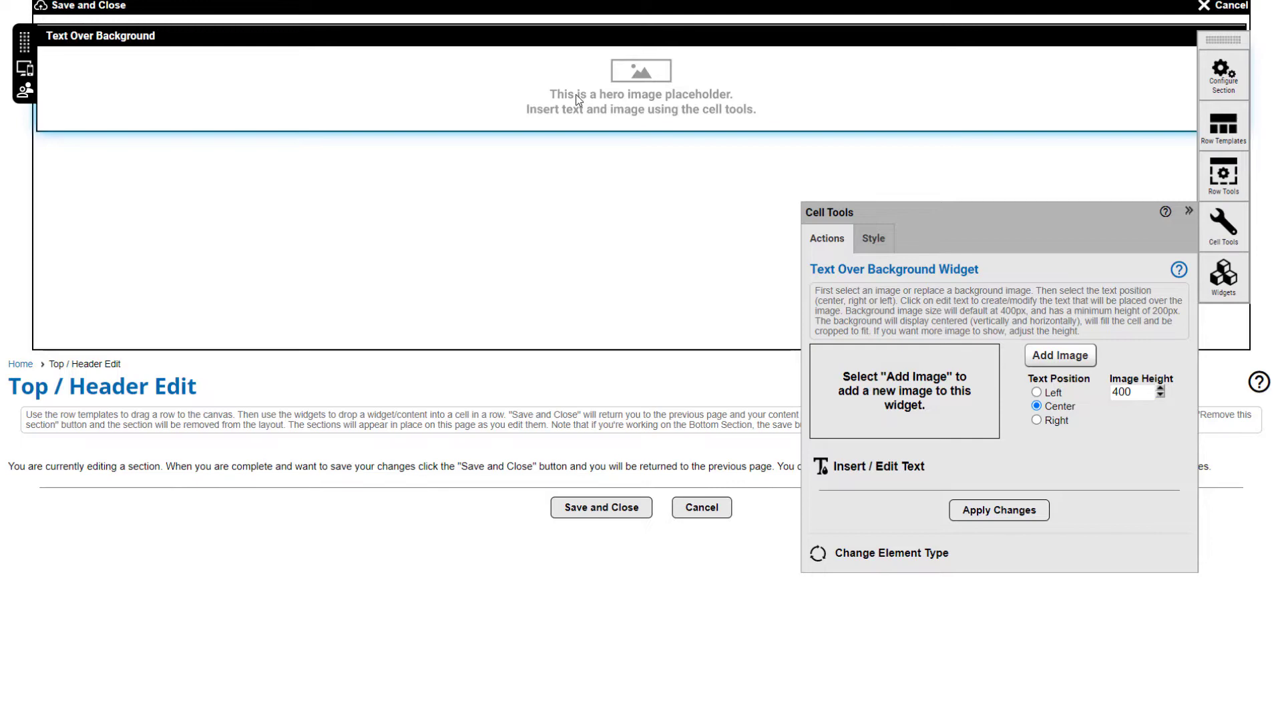
{"action": "left_click", "coordinate": [872, 238]}
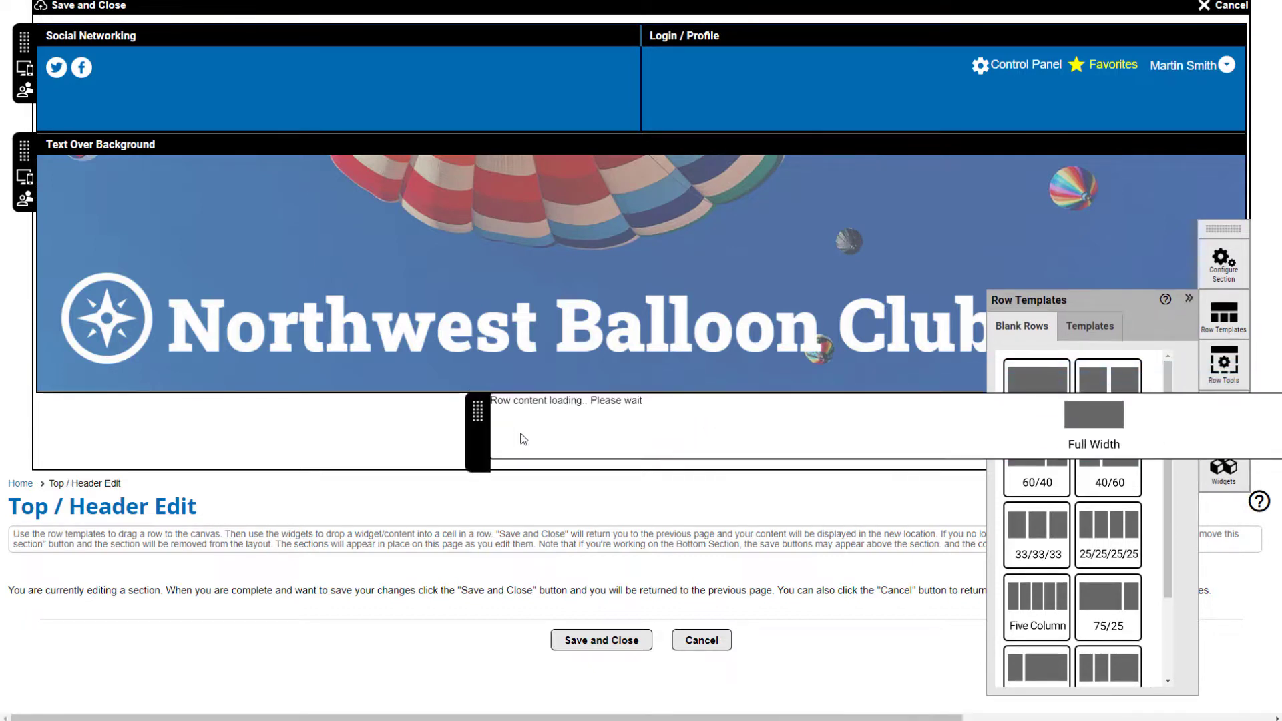
Add a full-width Menu row below the banner and choose its menu style
{"action": "left_click", "coordinate": [1224, 466]}
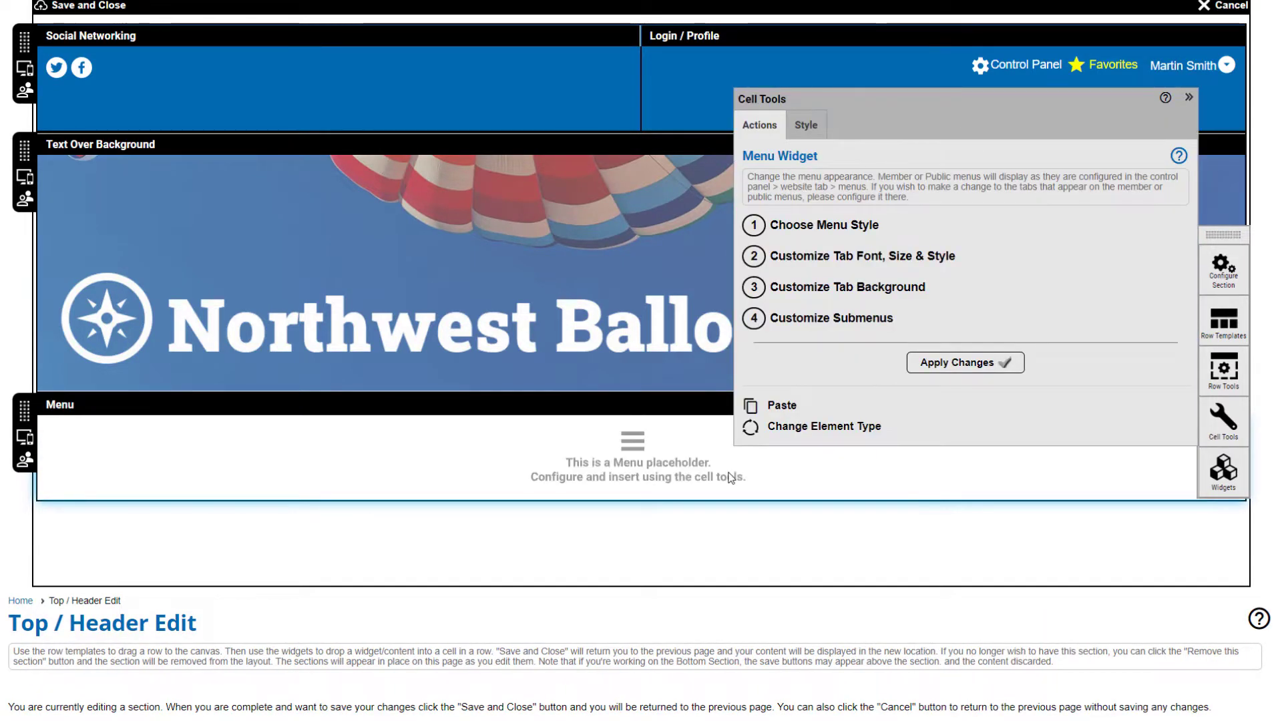
{"action": "left_click", "coordinate": [824, 225]}
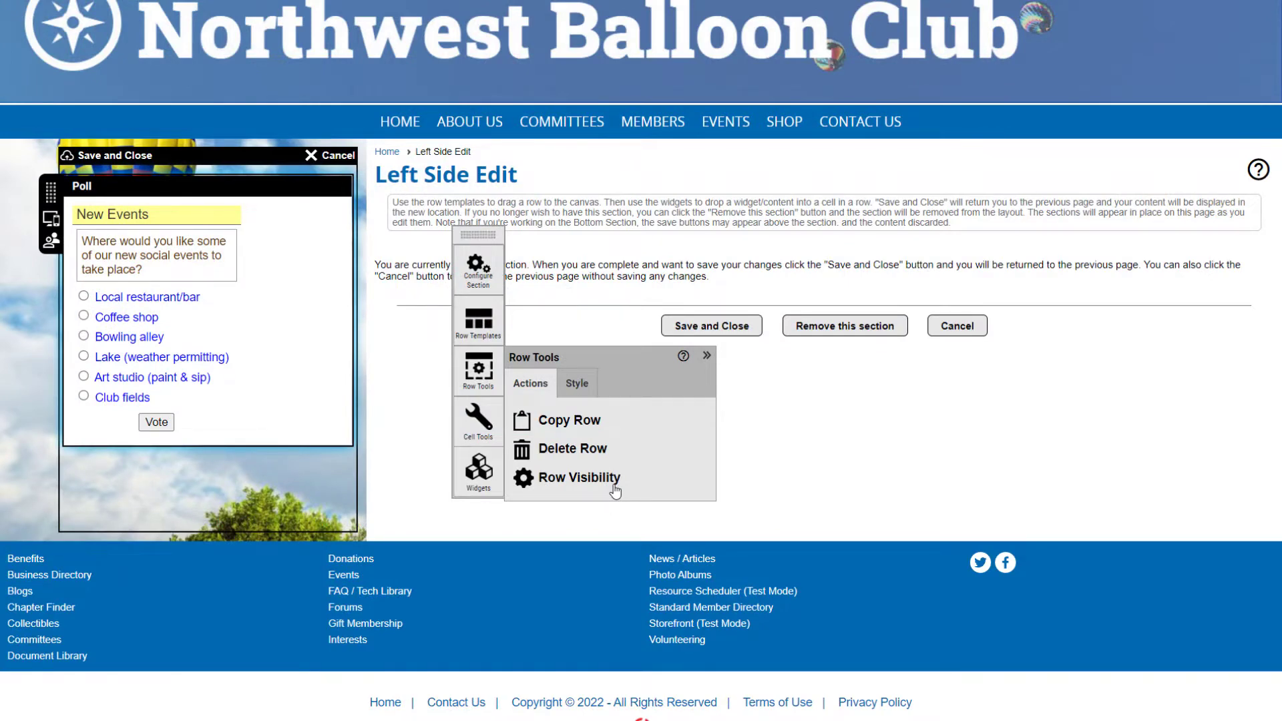
Set the poll row's visibility, then save and return to the Site Editor preview
{"action": "left_click", "coordinate": [579, 478]}
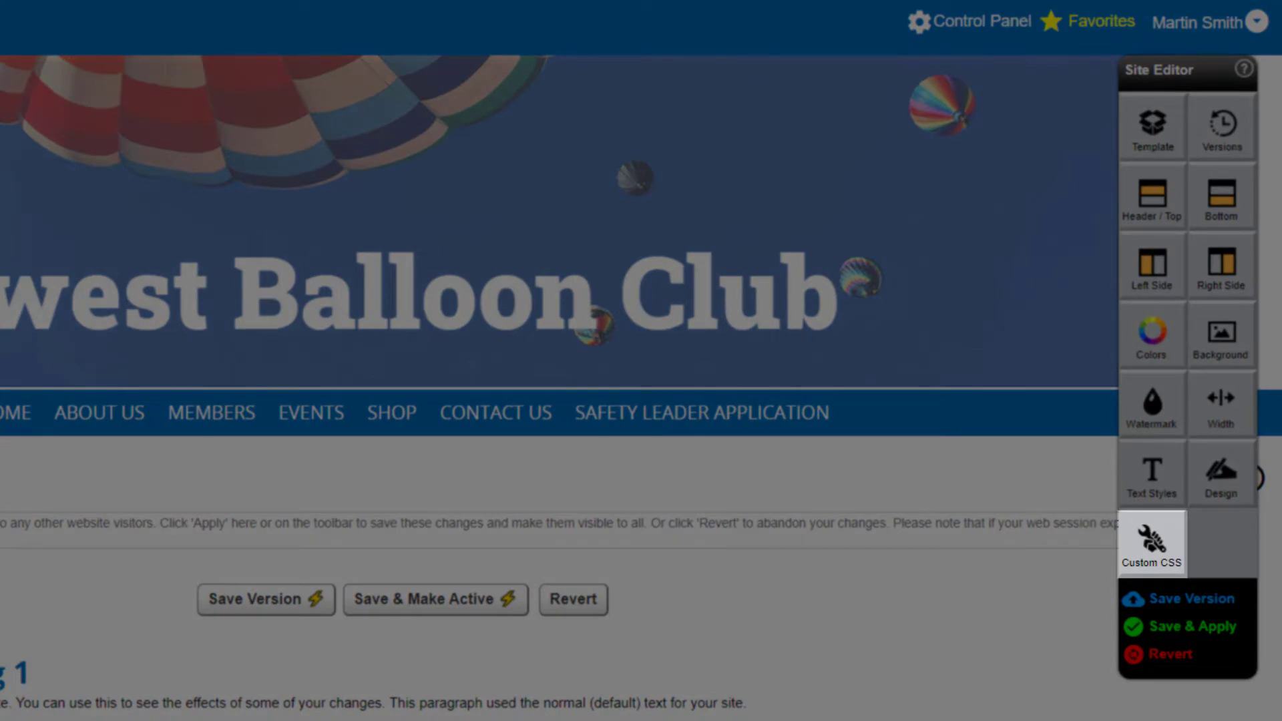
Show the Layout Versions Manager with its eight saved layout versions
{"action": "left_click", "coordinate": [1150, 543]}
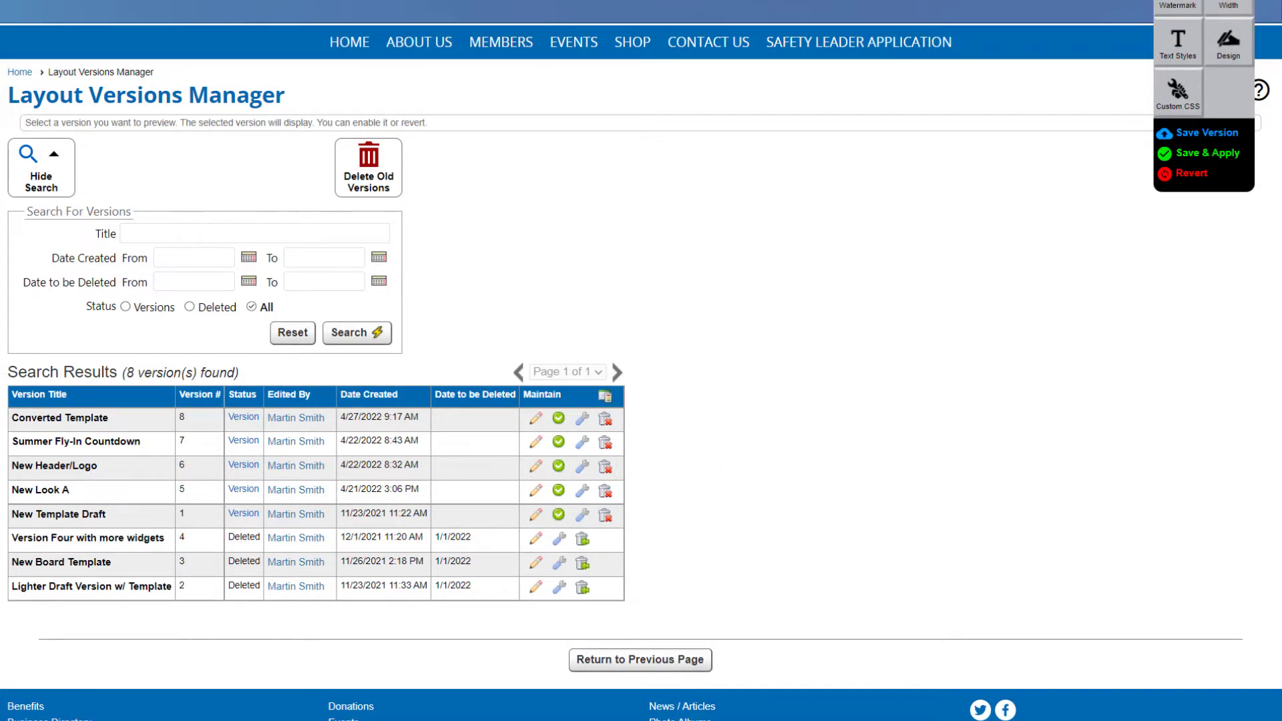
Flag an old layout version for deletion in 30 days and confirm
{"action": "scroll", "scroll_direction": "up", "scroll_amount": 3}
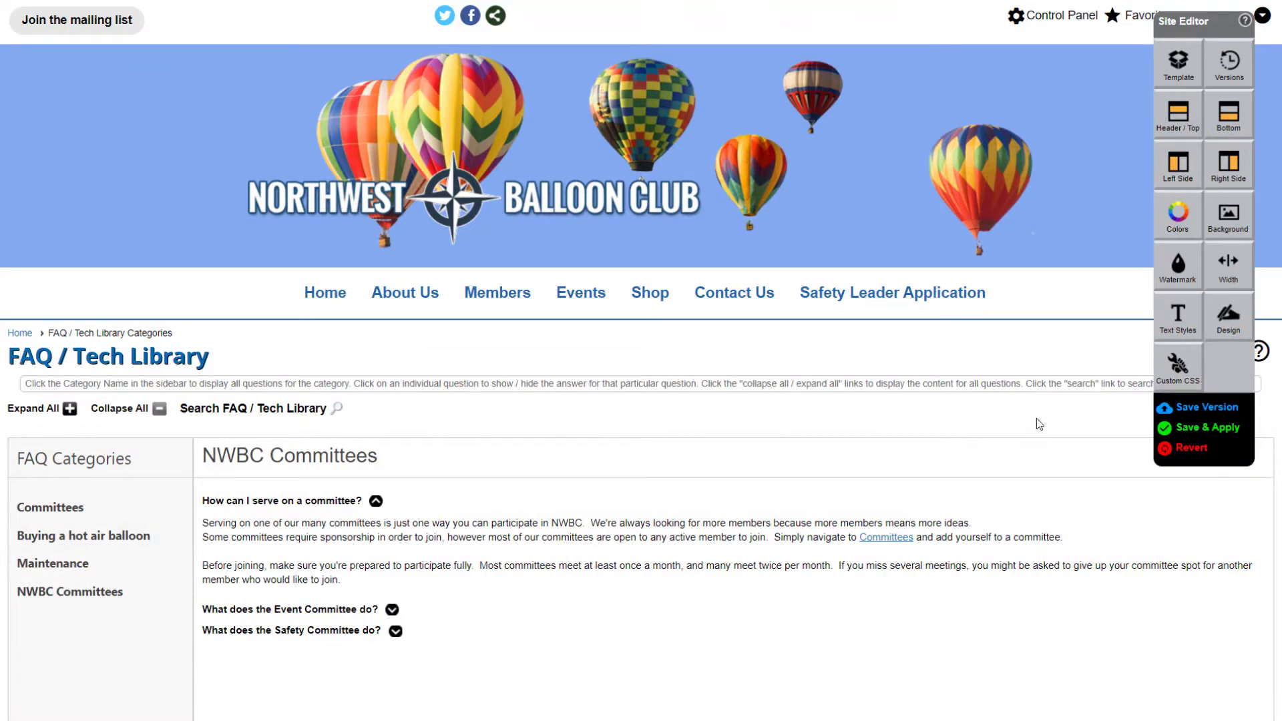
{"action": "left_click", "coordinate": [577, 654]}
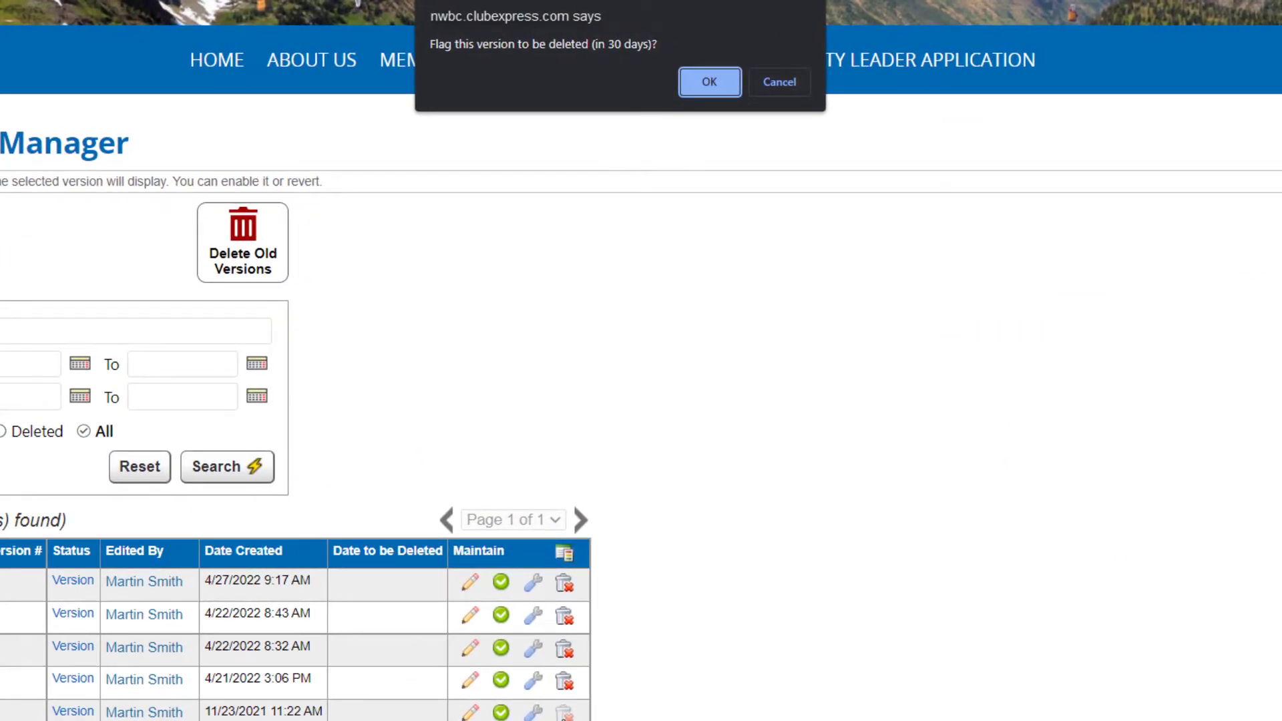
{"action": "left_click", "coordinate": [707, 81]}
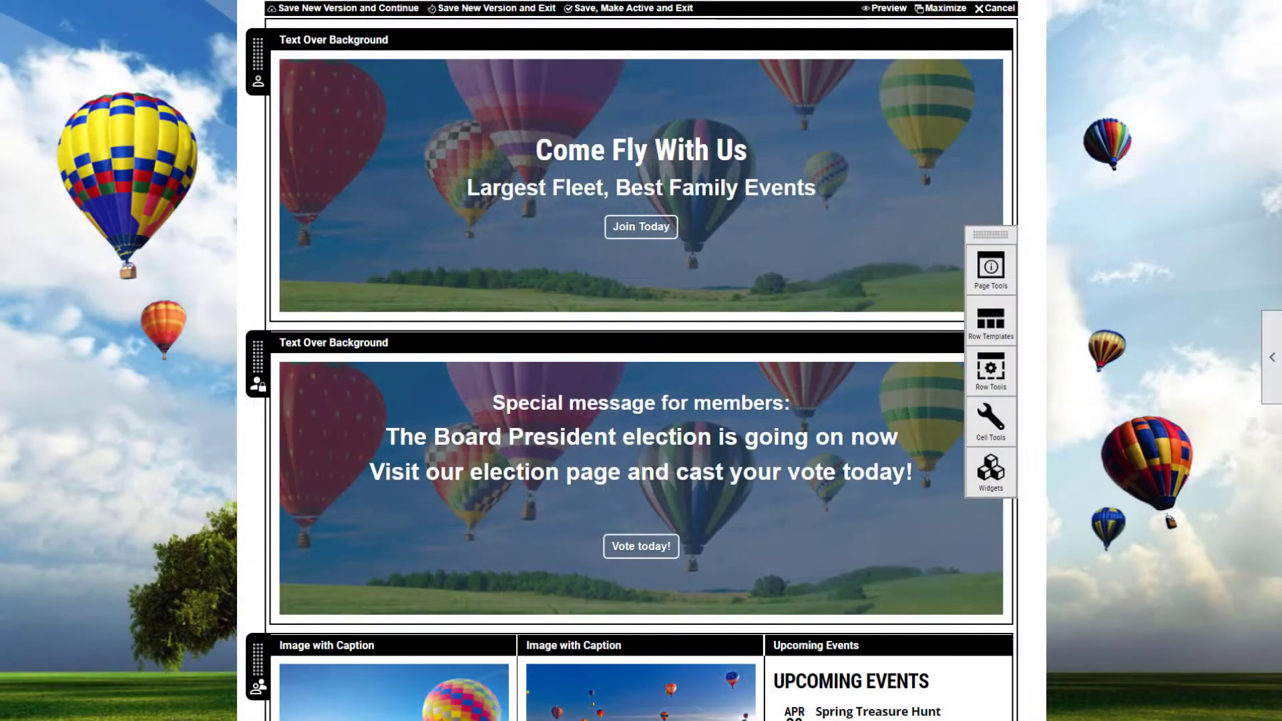
Insert a Full Width blank row between the Committee News and Blogs Feed rows
{"action": "scroll", "scroll_direction": "down", "scroll_amount": 3}
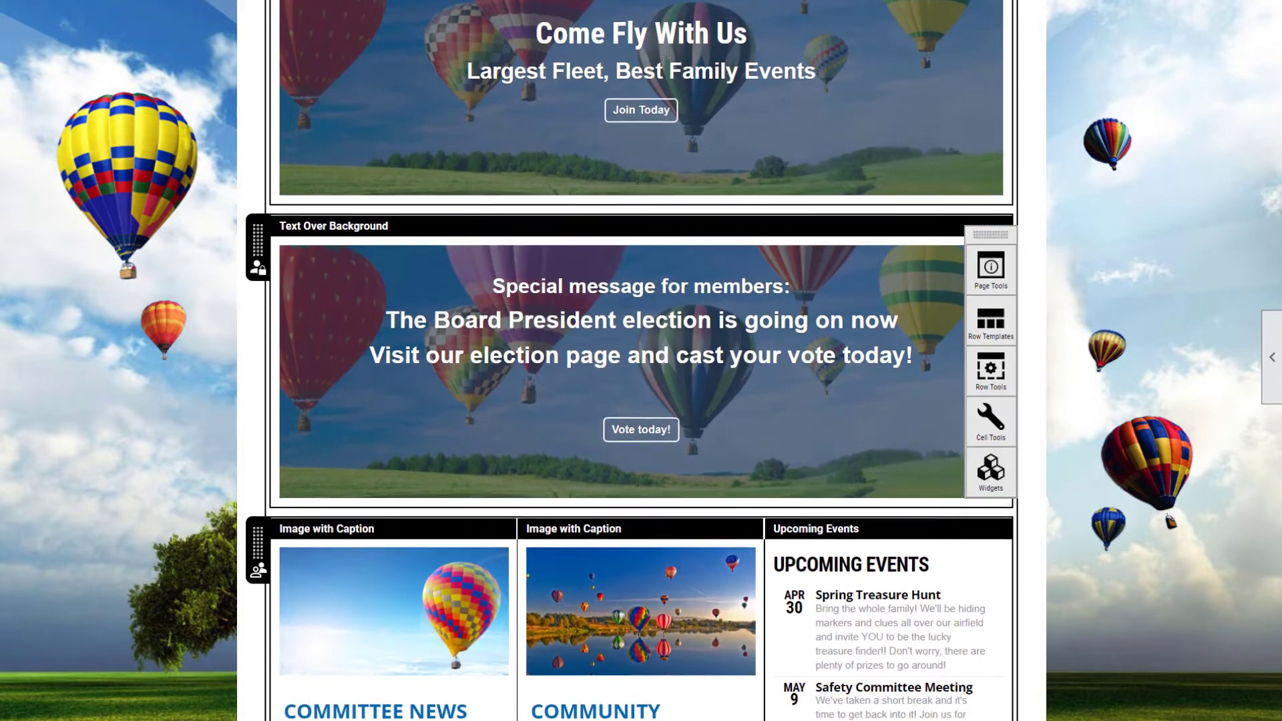
{"action": "scroll", "scroll_direction": "down", "scroll_amount": 3}
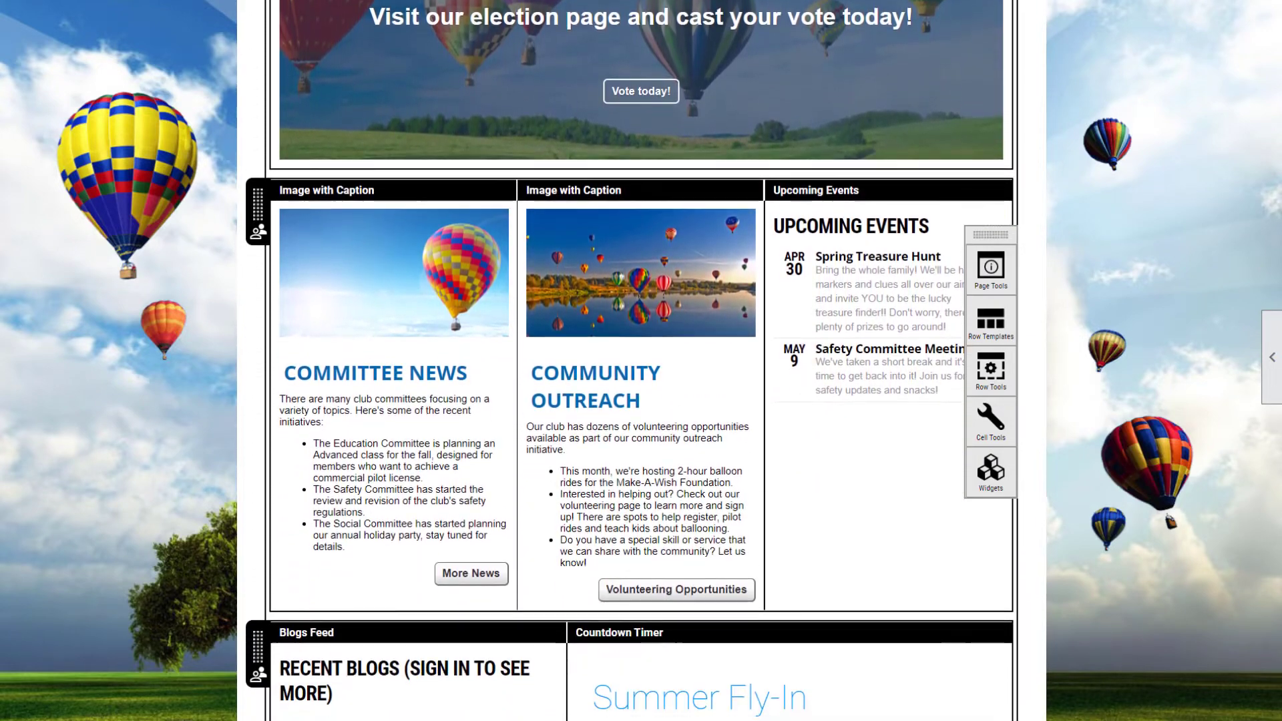
{"action": "scroll", "scroll_direction": "down", "scroll_amount": 3}
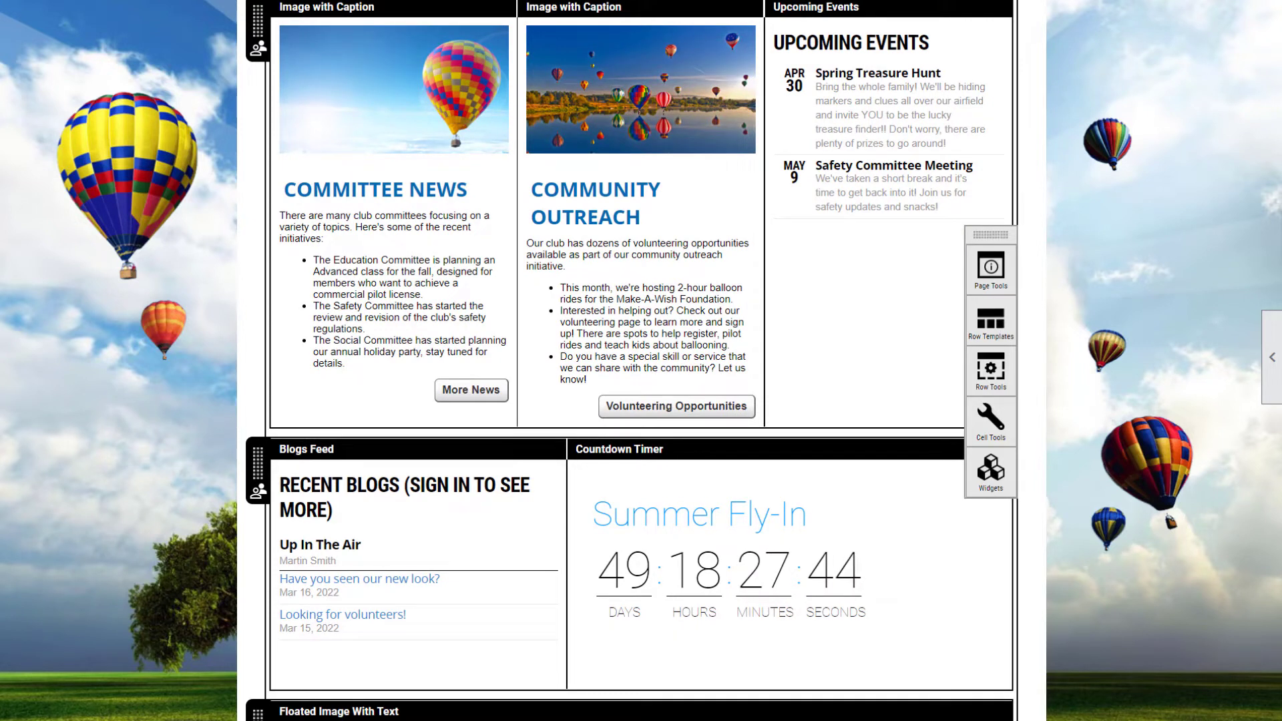
{"action": "left_click", "coordinate": [989, 321]}
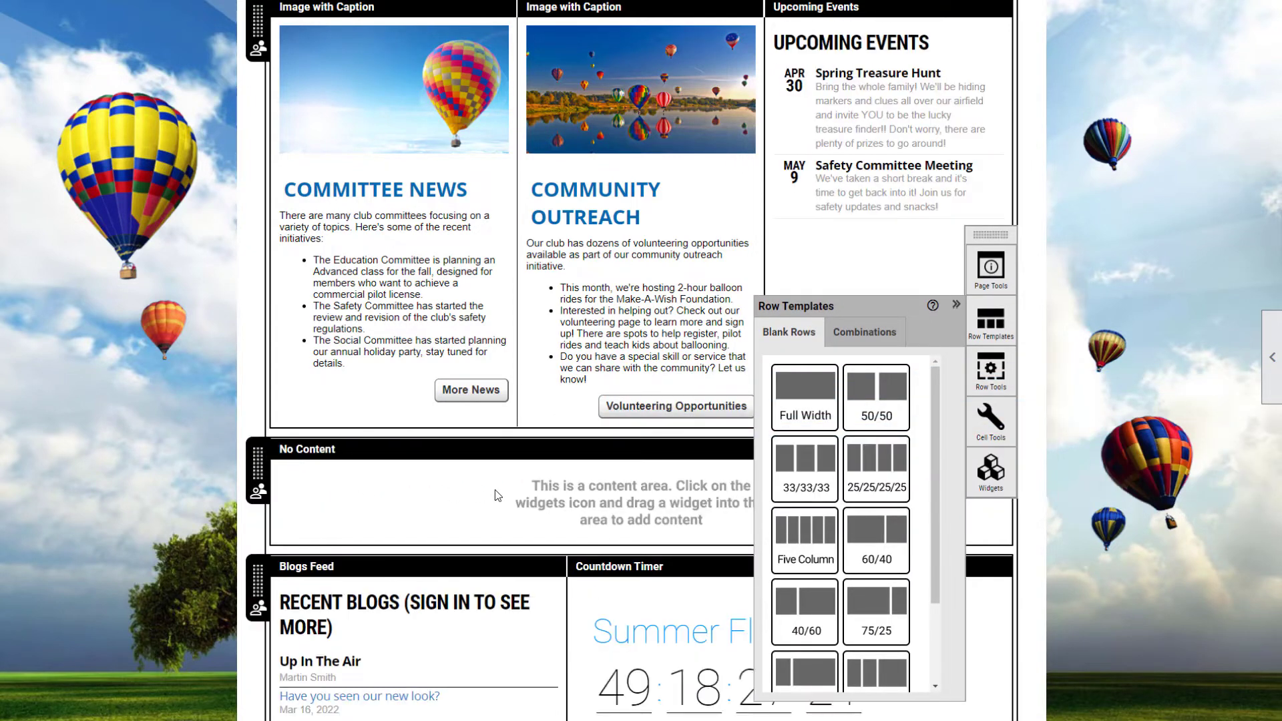
{"action": "left_click", "coordinate": [990, 472]}
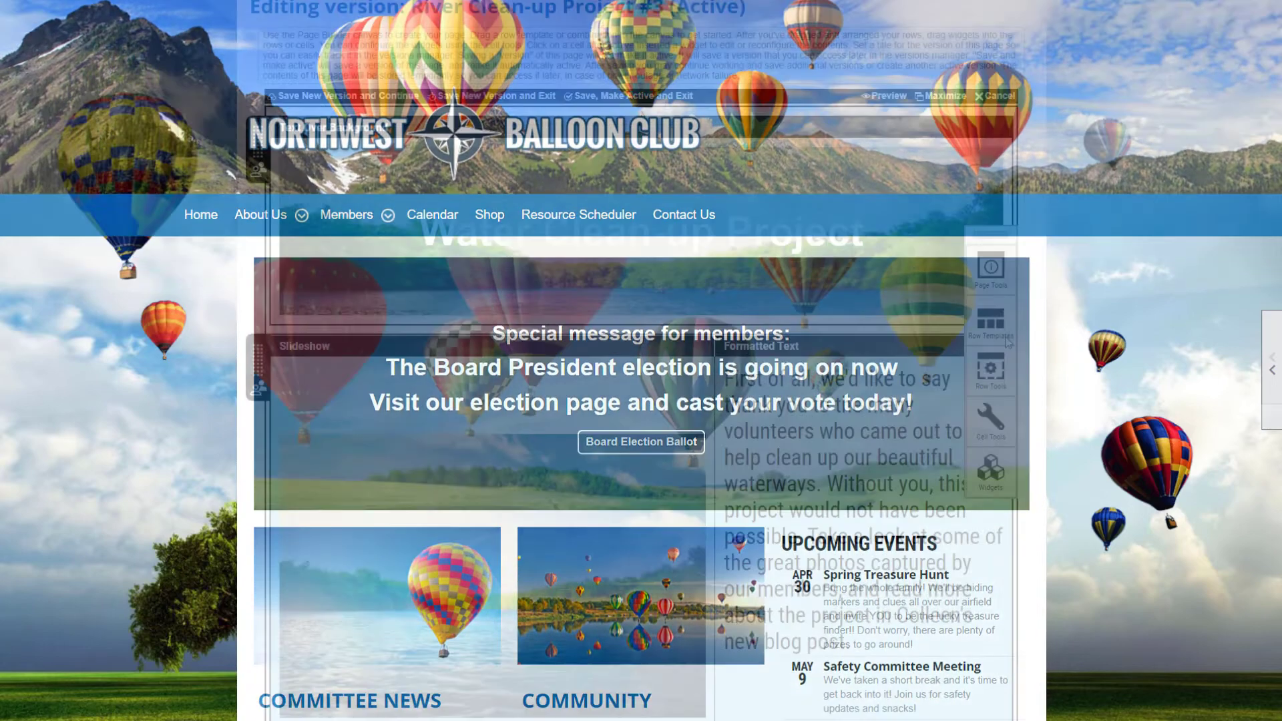
Browse the widget list in the River Clean-up Project page editor
{"action": "left_click", "coordinate": [989, 321]}
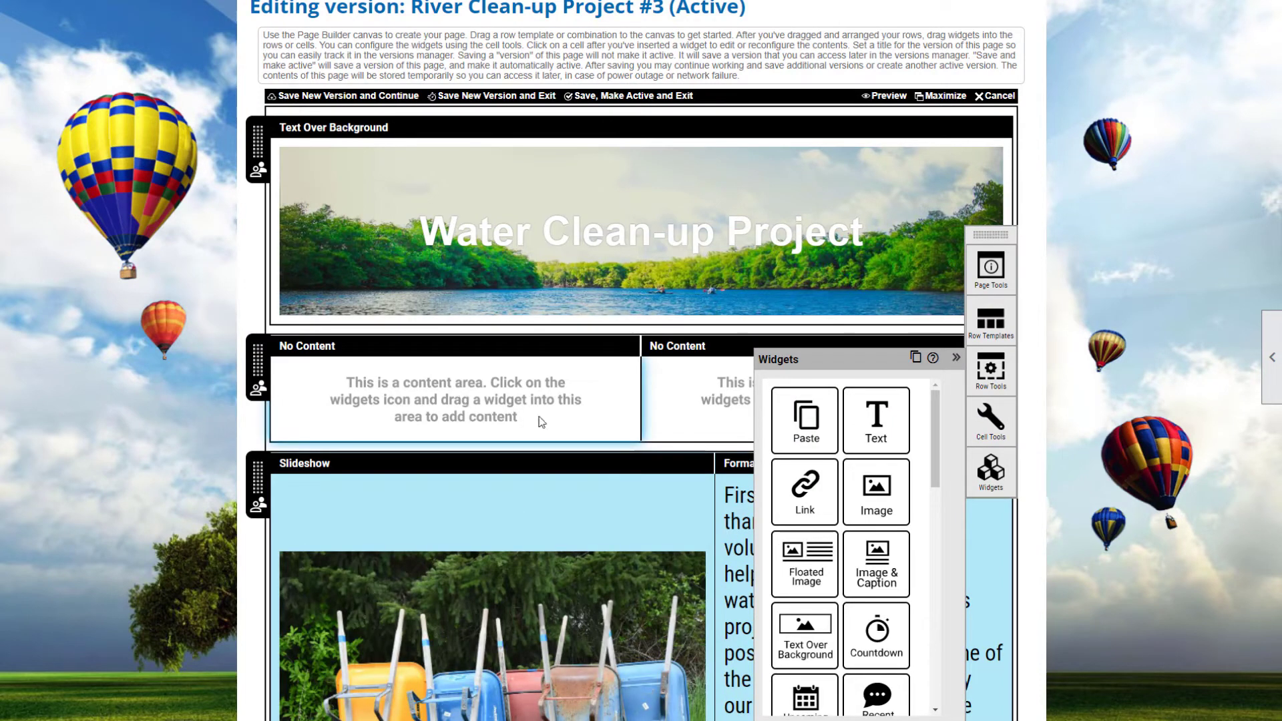
{"action": "scroll", "scroll_direction": "down", "scroll_amount": 3}
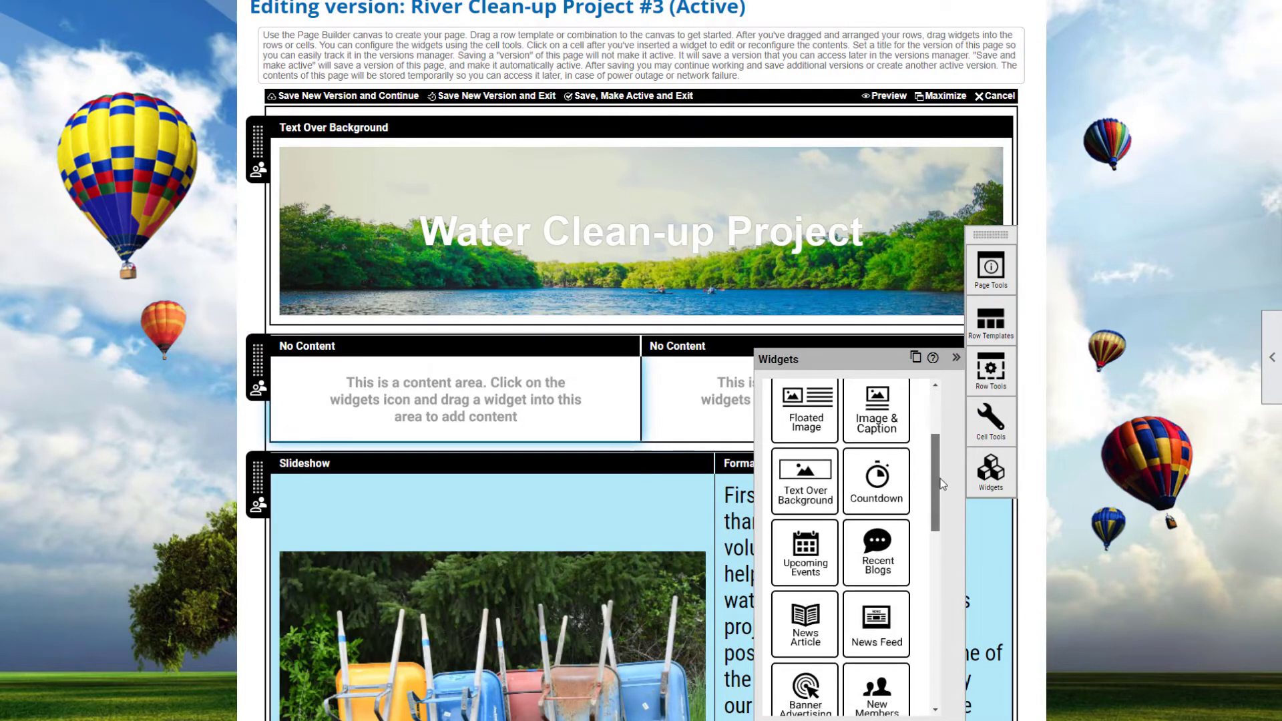
{"action": "scroll", "scroll_direction": "down", "scroll_amount": 3}
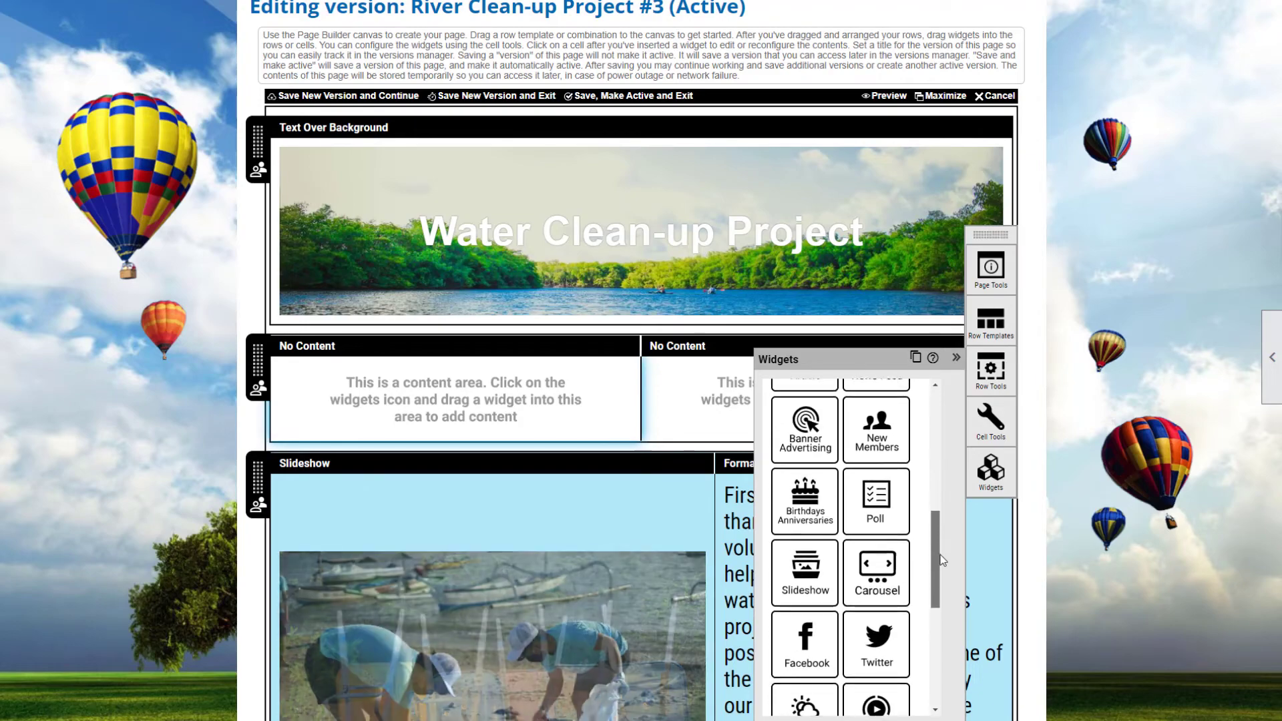
{"action": "scroll", "scroll_direction": "down", "scroll_amount": 3}
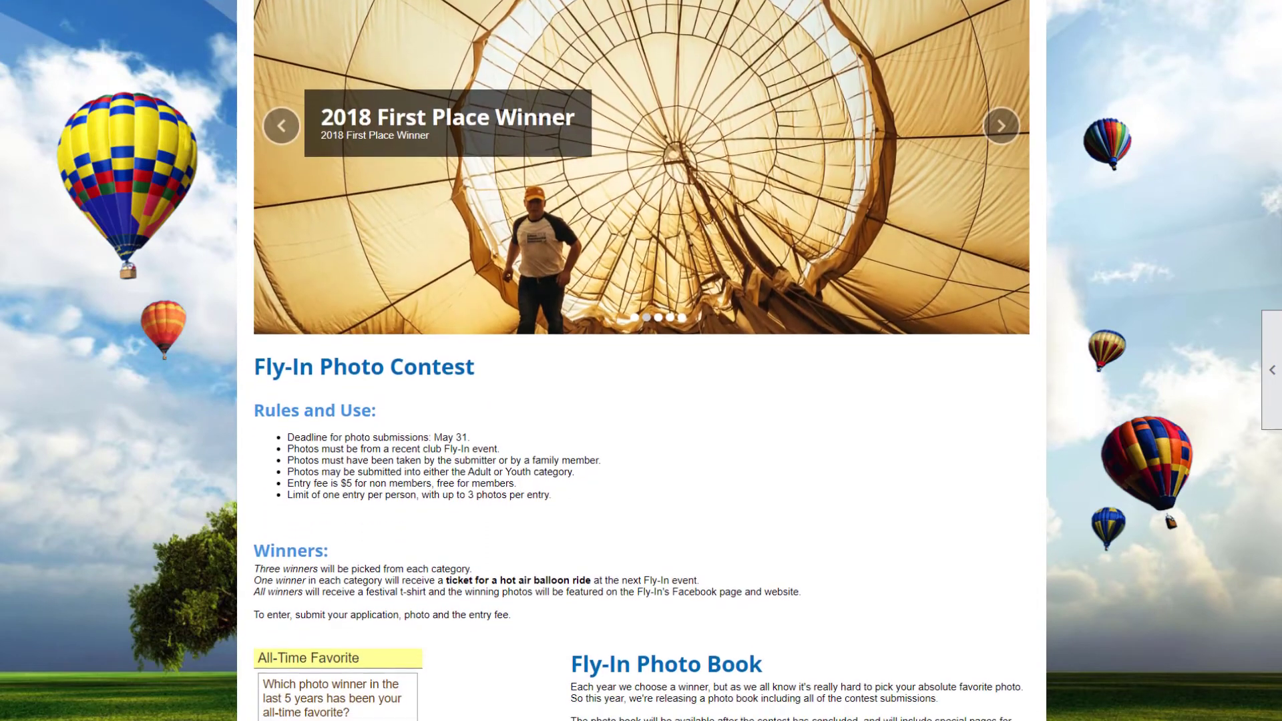
Tour the Board Election and get-involved pages, then view River Clean-up Project's four versions
{"action": "scroll", "scroll_direction": "down", "scroll_amount": 3}
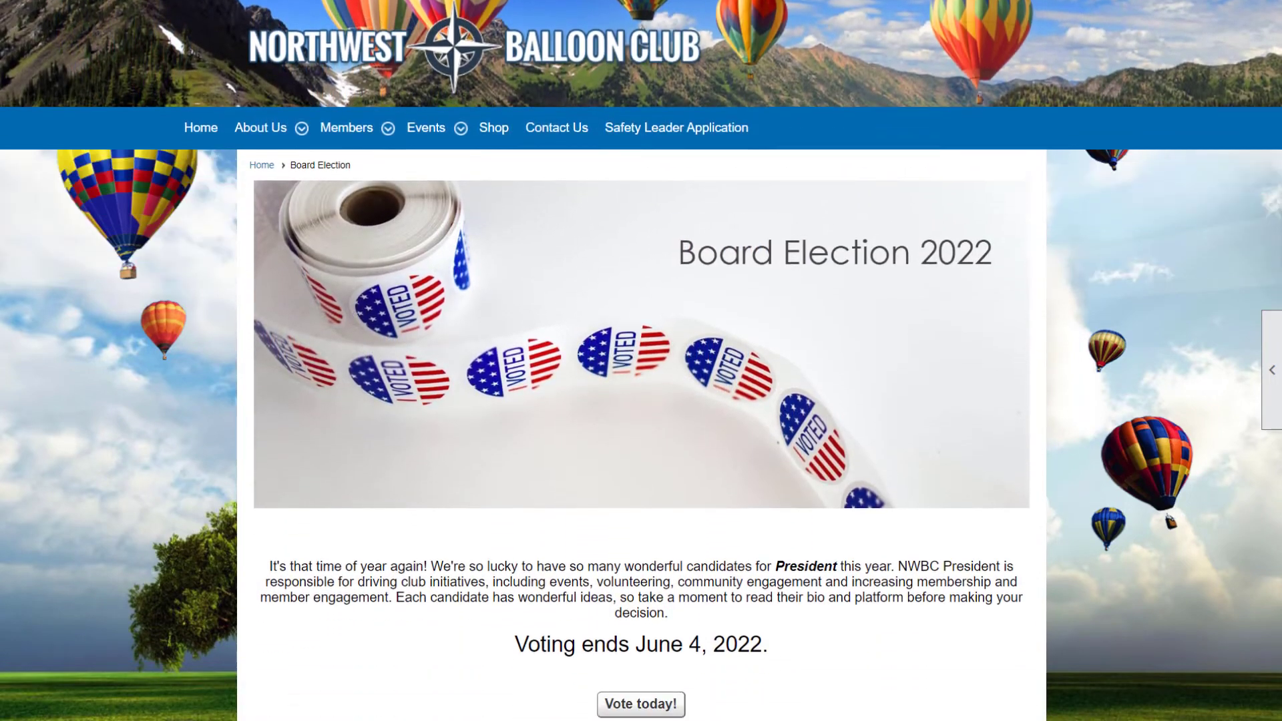
{"action": "scroll", "scroll_direction": "down", "scroll_amount": 3}
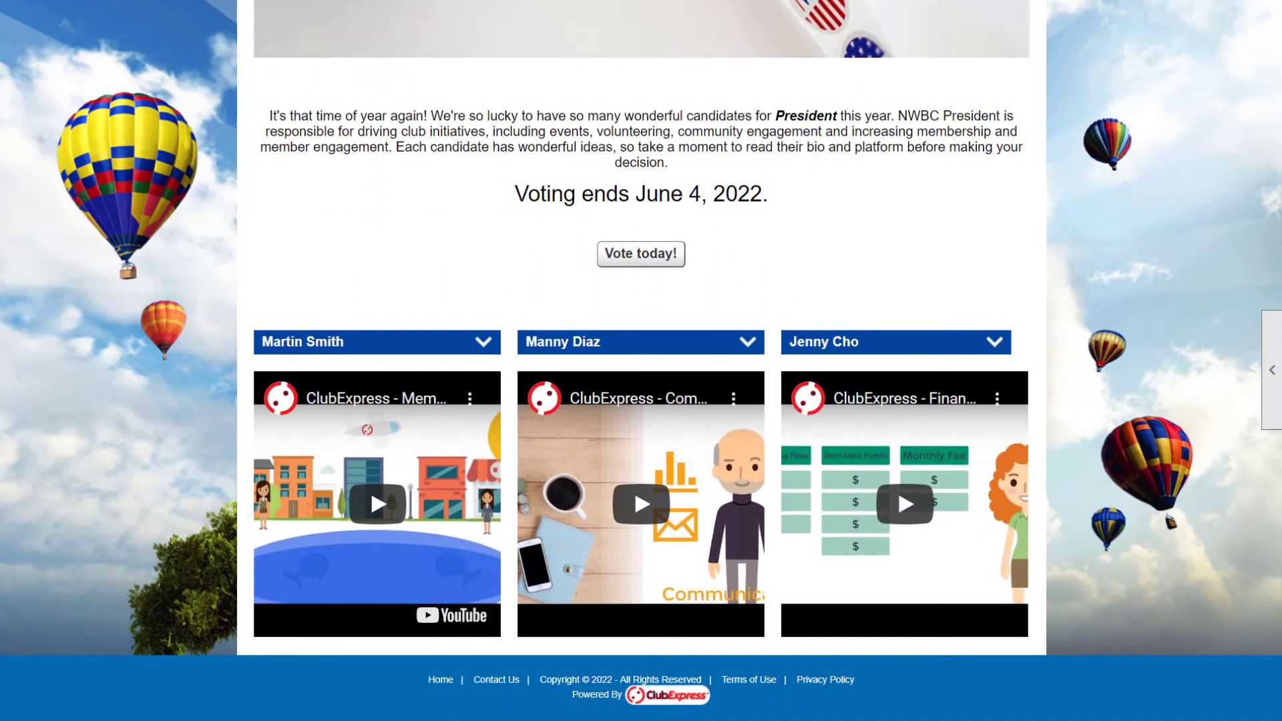
{"action": "left_click", "coordinate": [376, 342]}
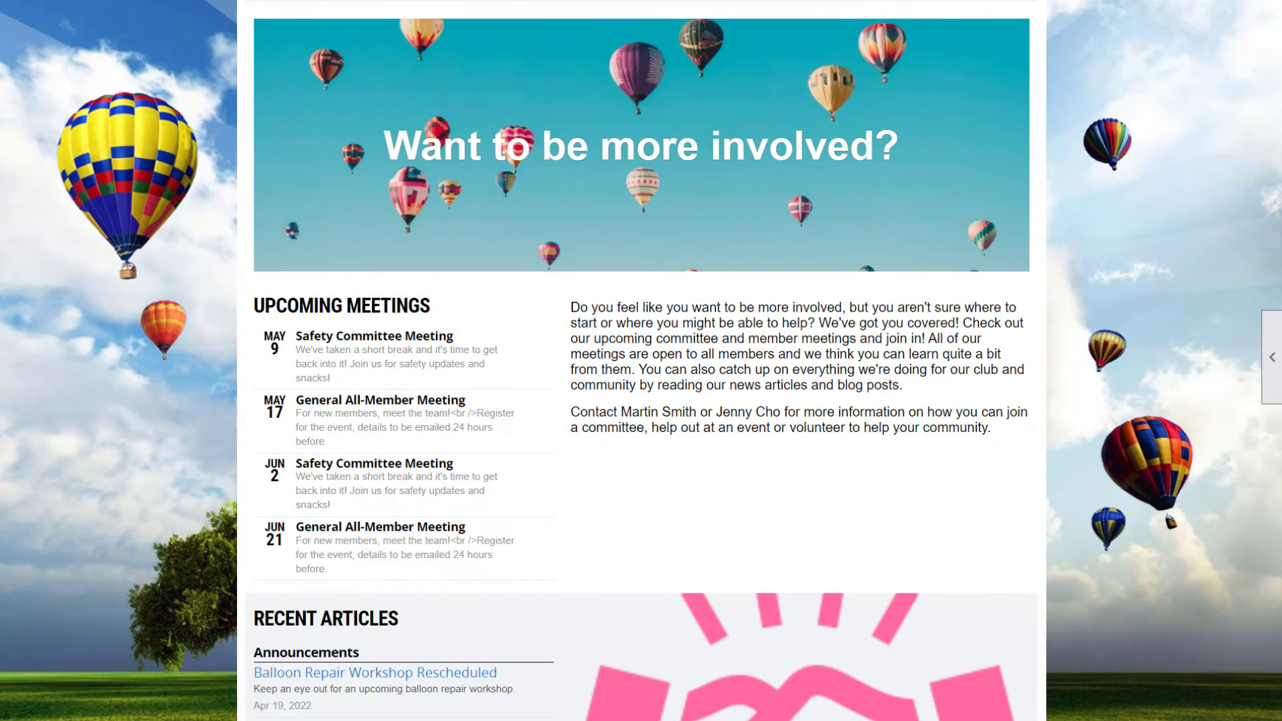
{"action": "scroll", "scroll_direction": "down", "scroll_amount": 3}
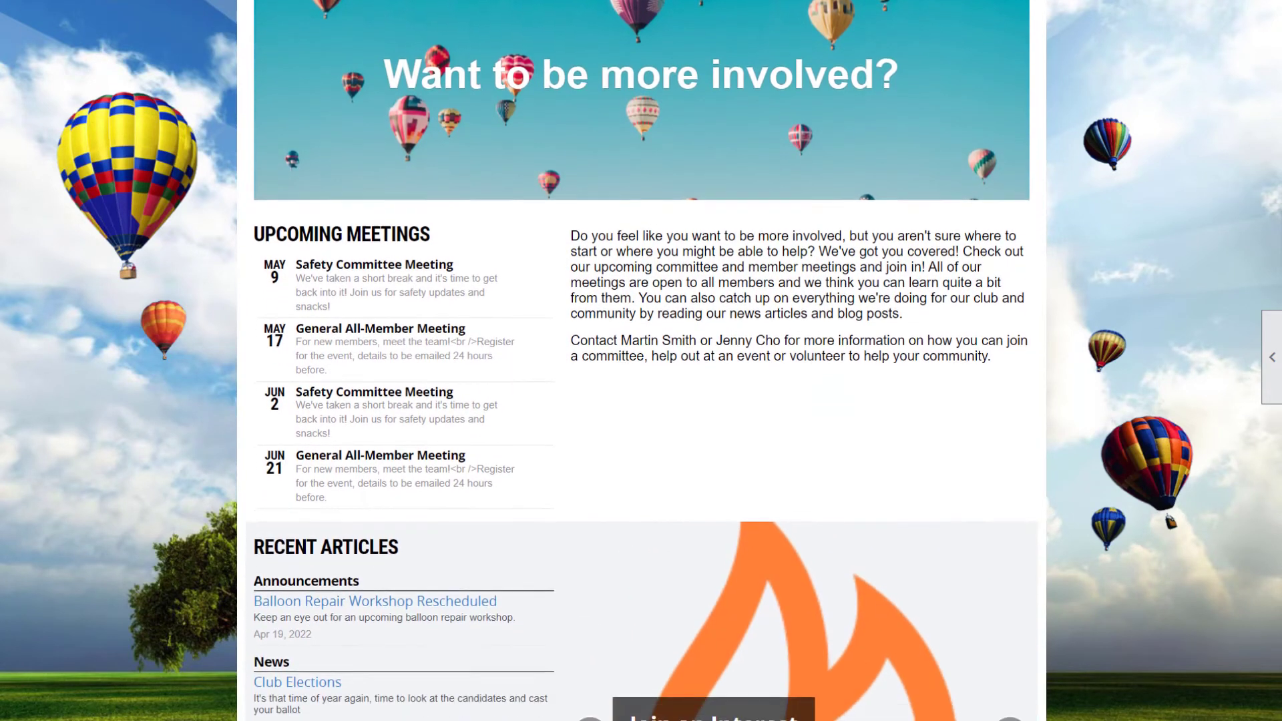
{"action": "scroll", "scroll_direction": "down", "scroll_amount": 3}
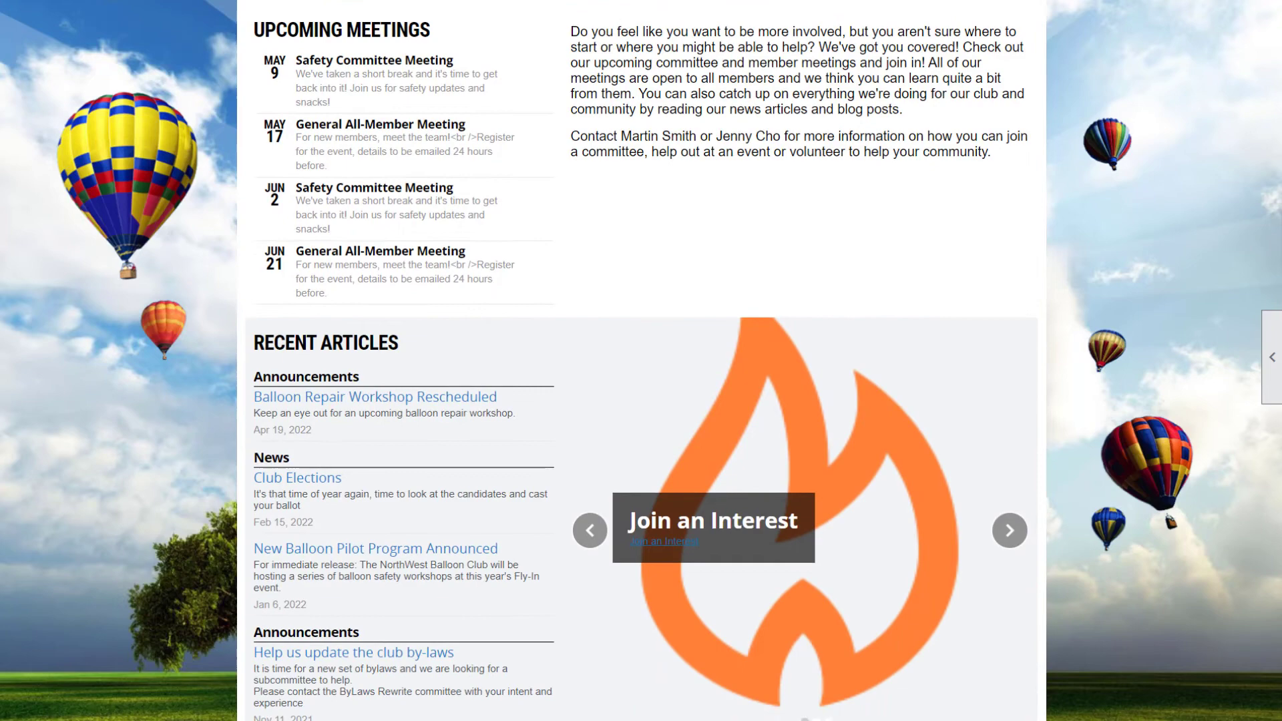
{"action": "scroll", "scroll_direction": "down", "scroll_amount": 3}
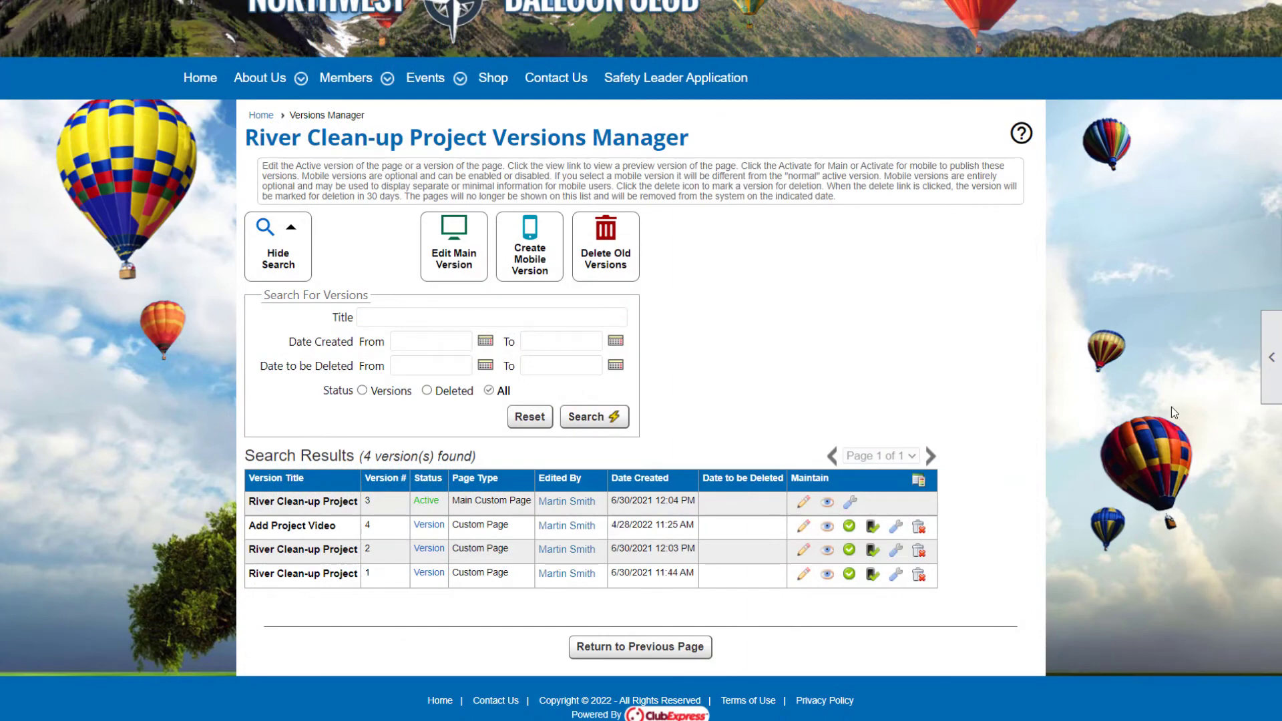
Open the ClubExpress Great Examples gallery and show the Stories page of customer stories
{"action": "left_click", "coordinate": [452, 246]}
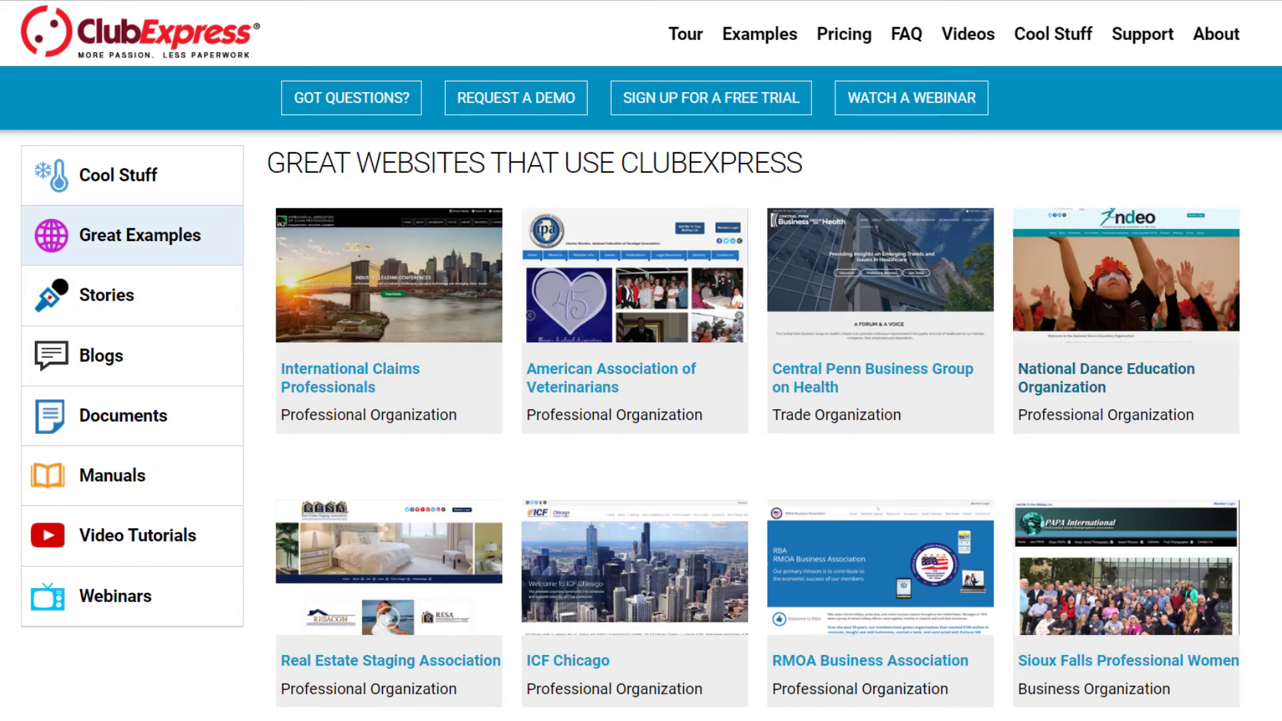
{"action": "left_click", "coordinate": [115, 294]}
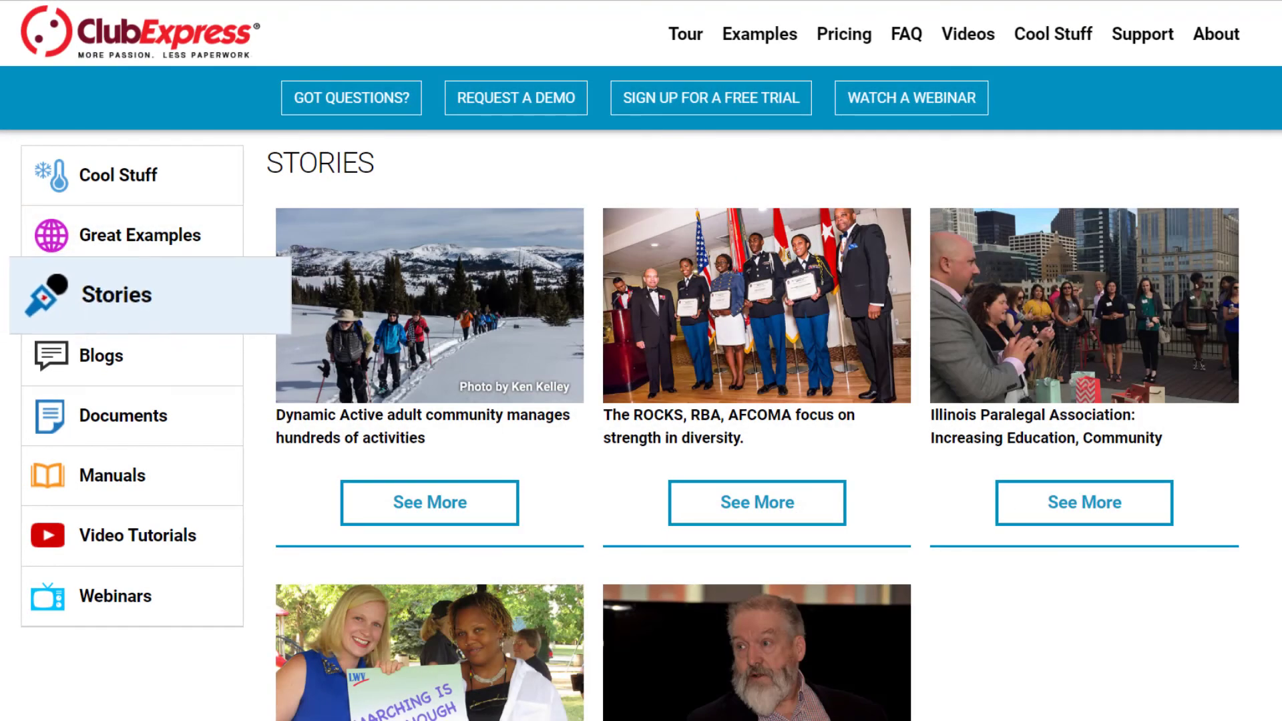